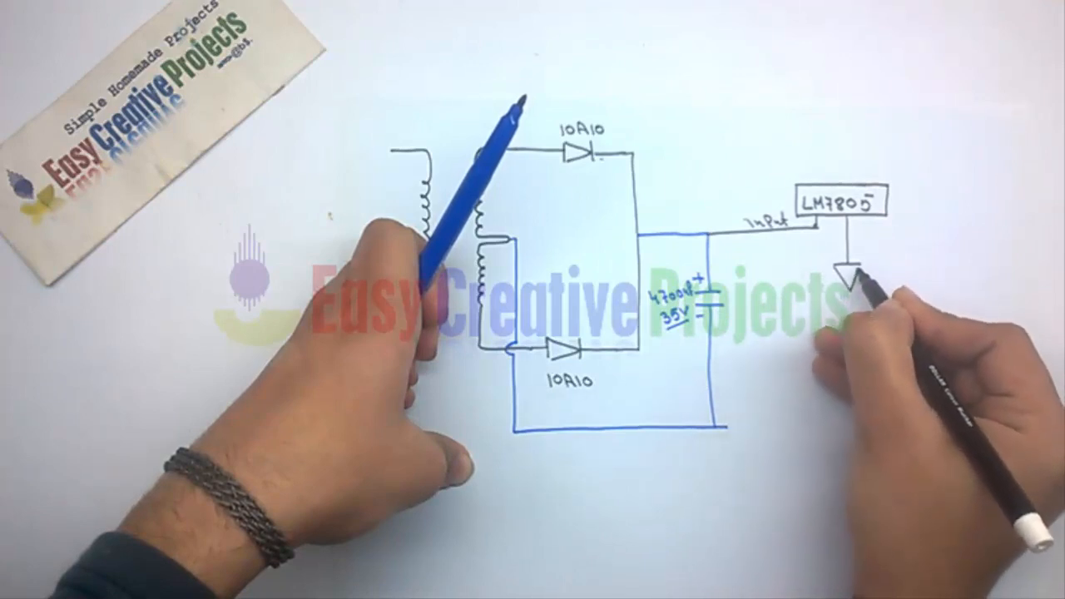
left_click_drag(844, 274, 848, 433)
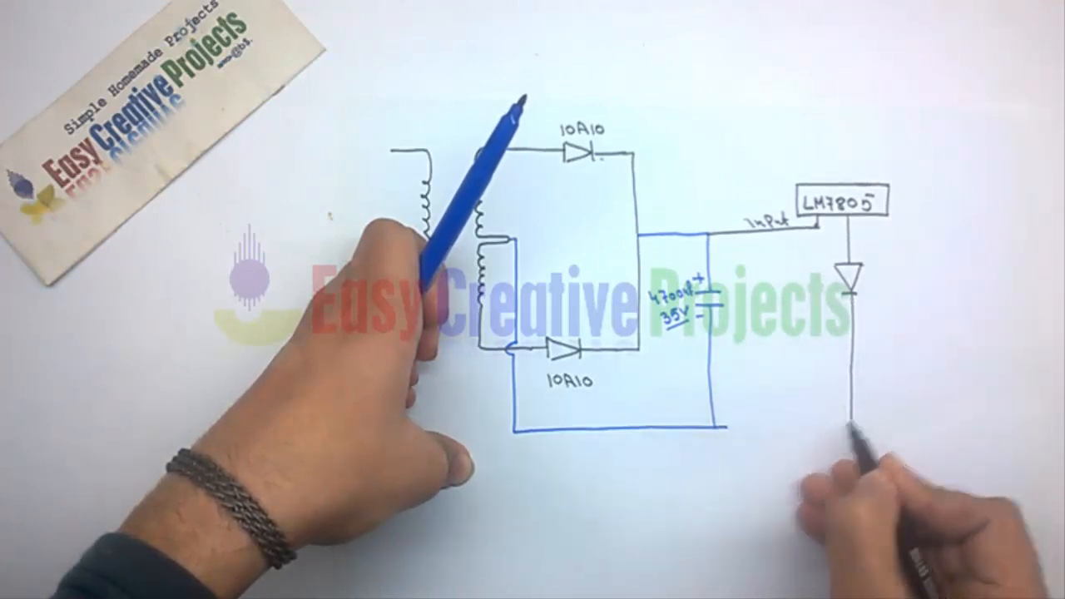